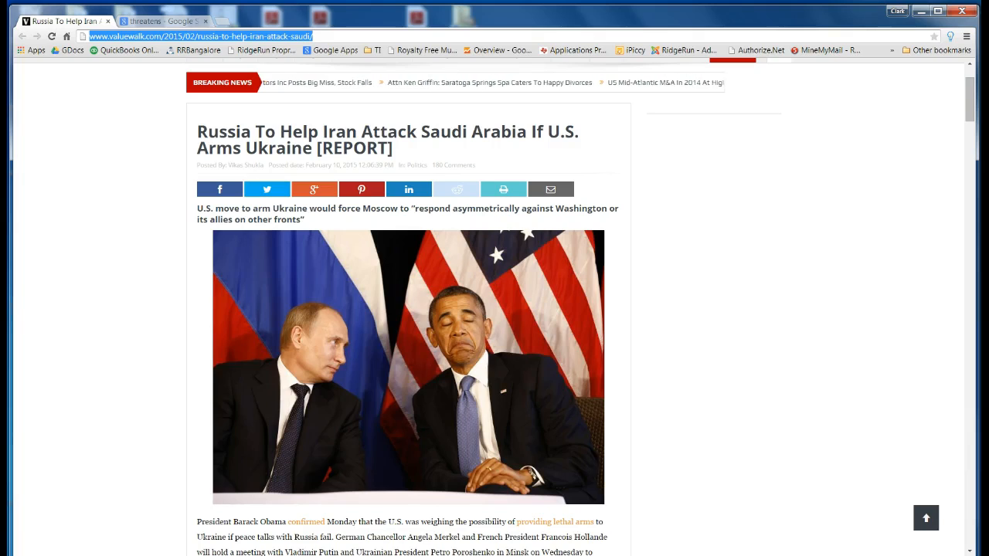
mouse_move(105, 300)
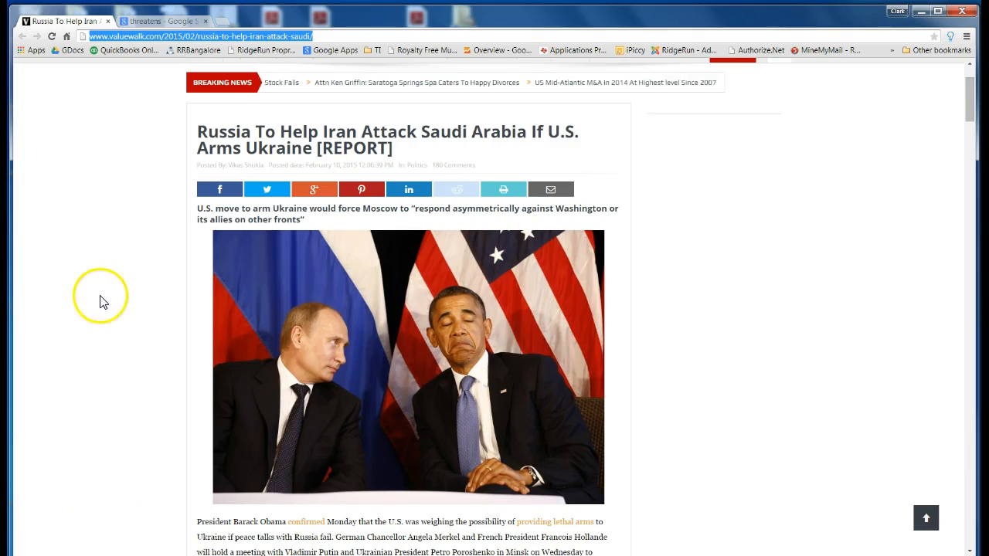
scroll("up", 3)
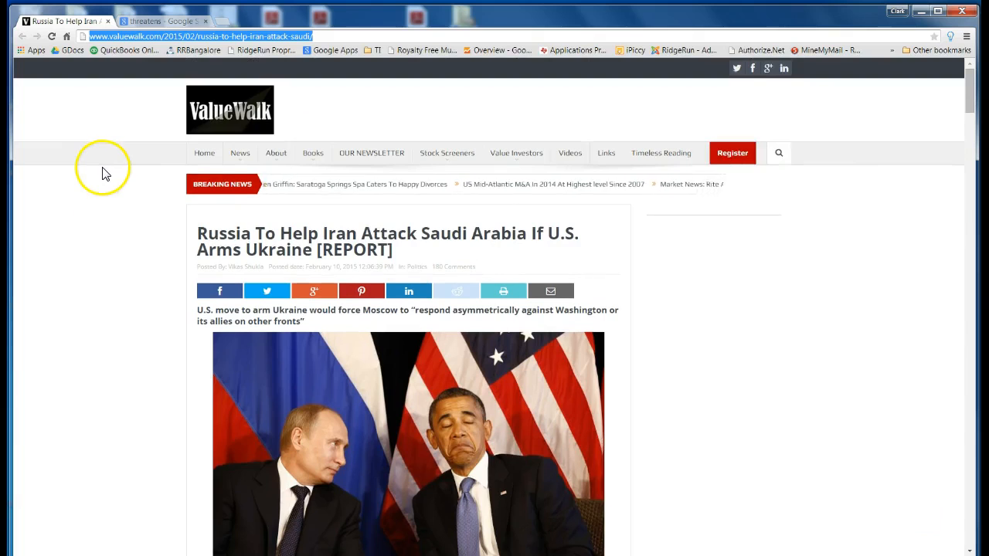
scroll("down", 3)
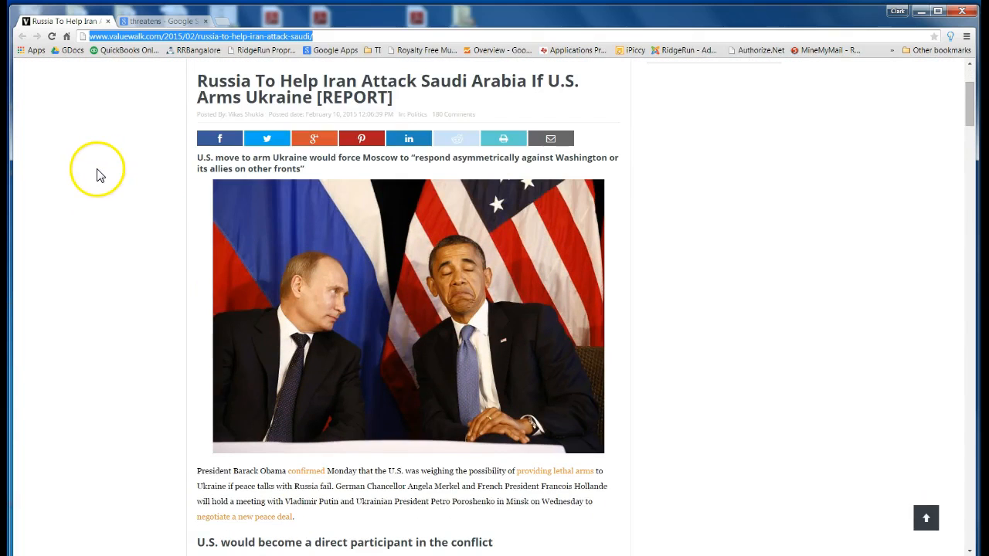
mouse_move(80, 158)
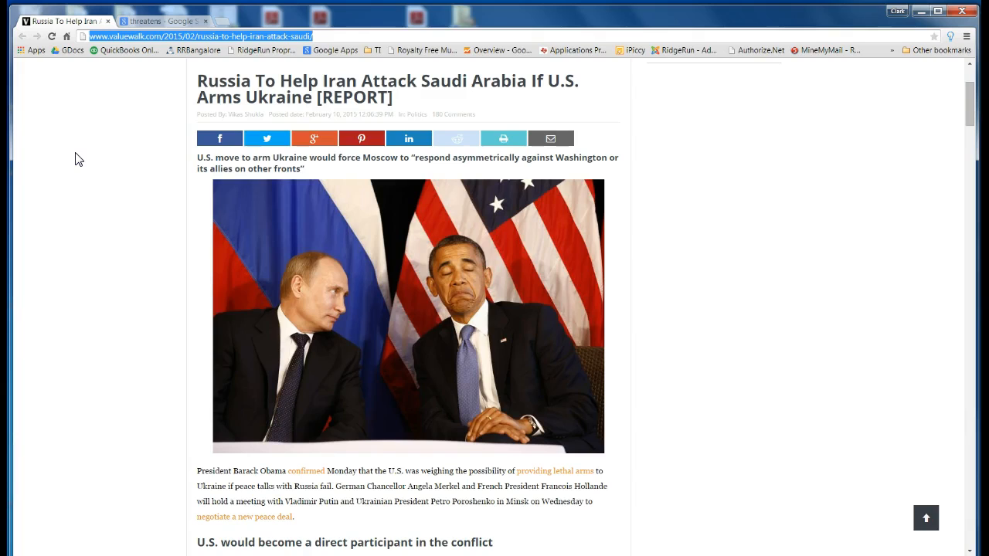
mouse_move(173, 105)
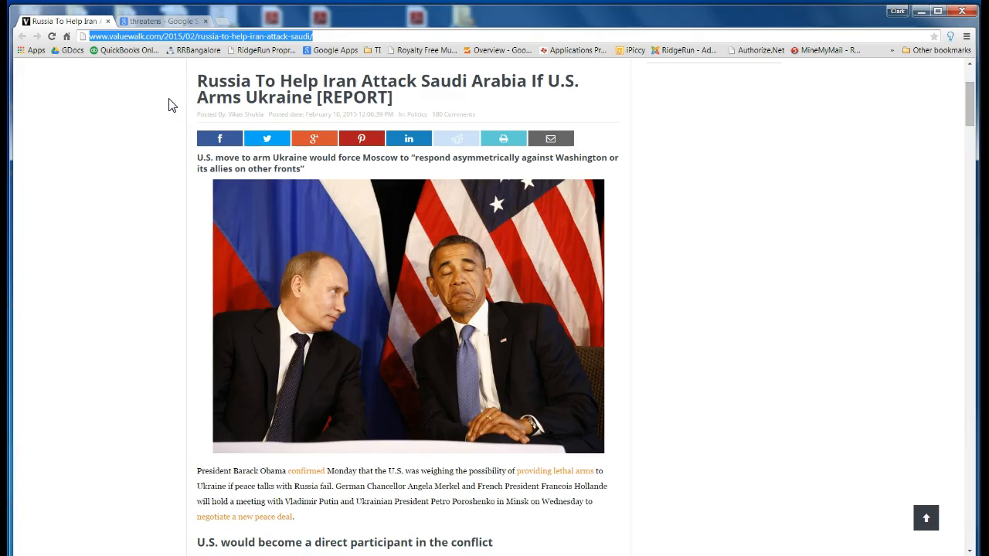
mouse_move(139, 213)
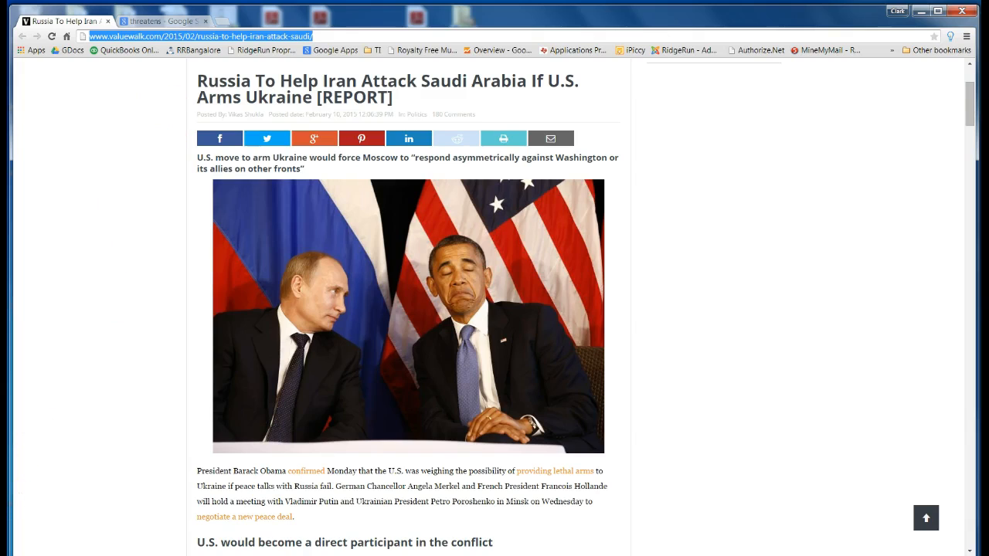
scroll("down", 3)
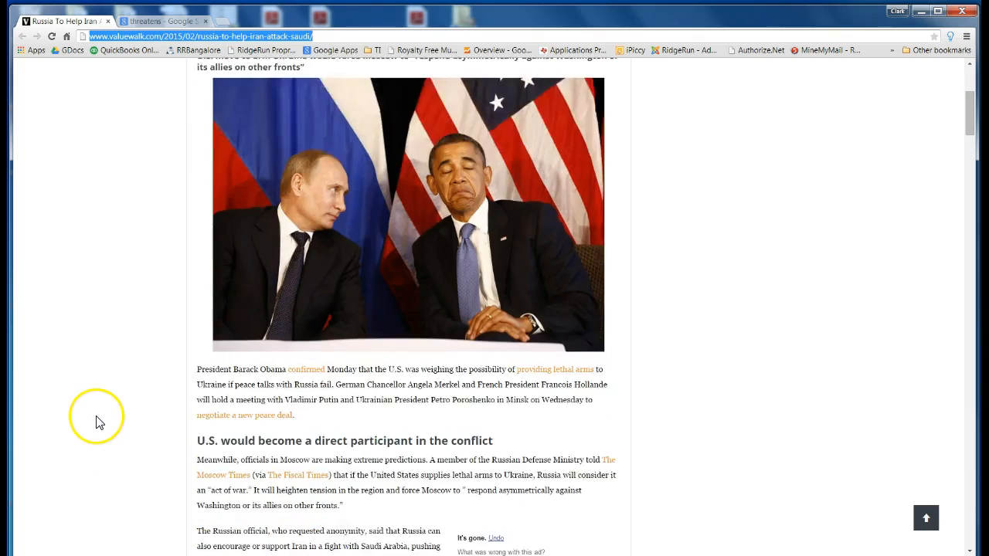
scroll("down", 3)
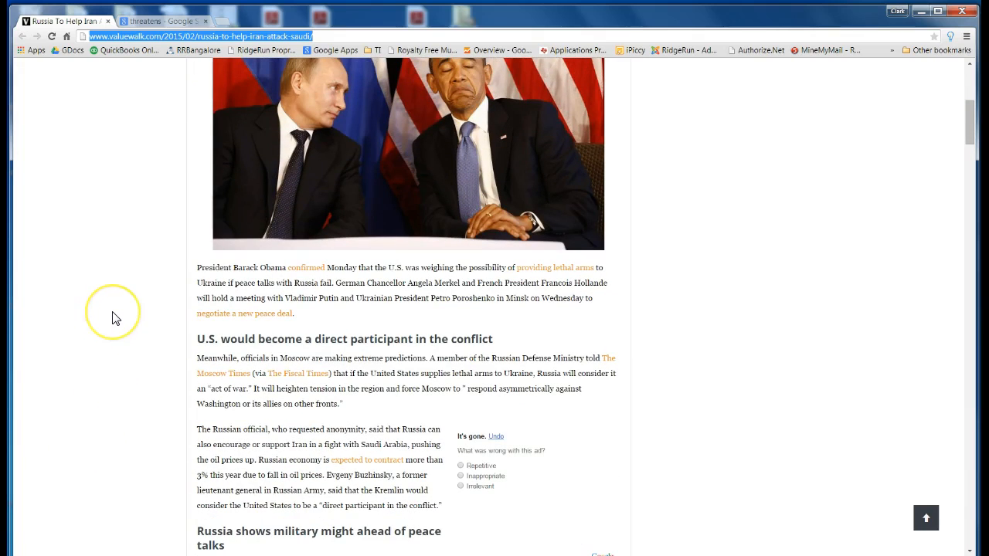
scroll("down", 3)
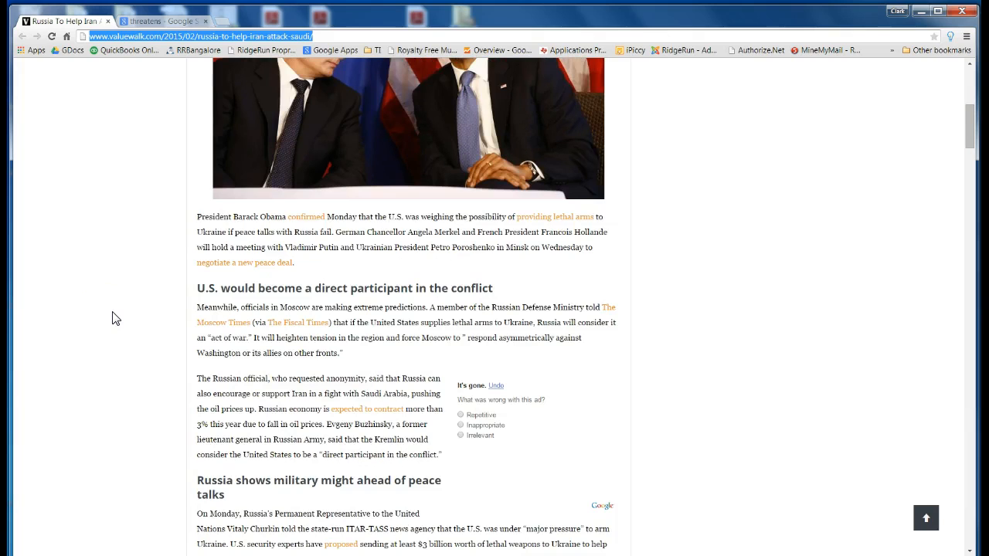
scroll("down", 3)
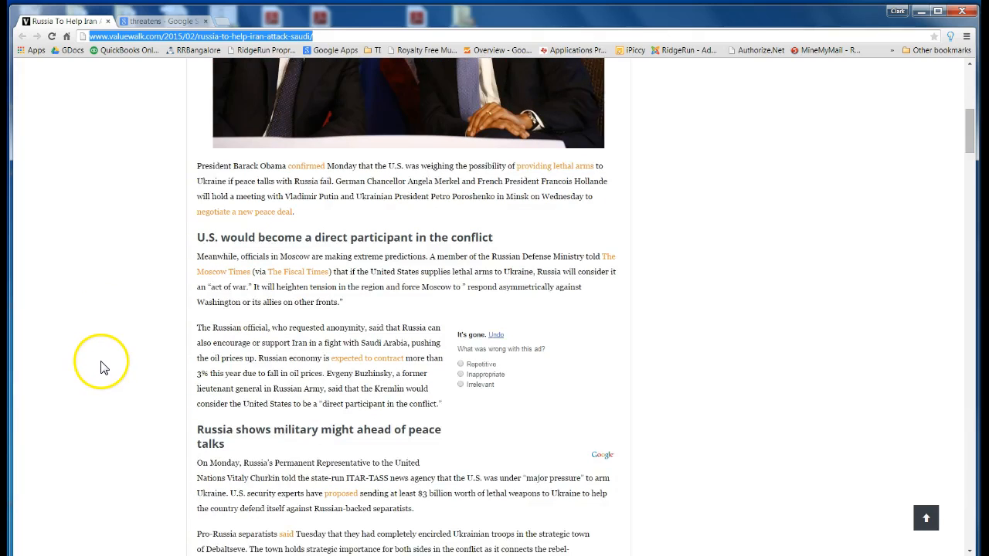
scroll("down", 3)
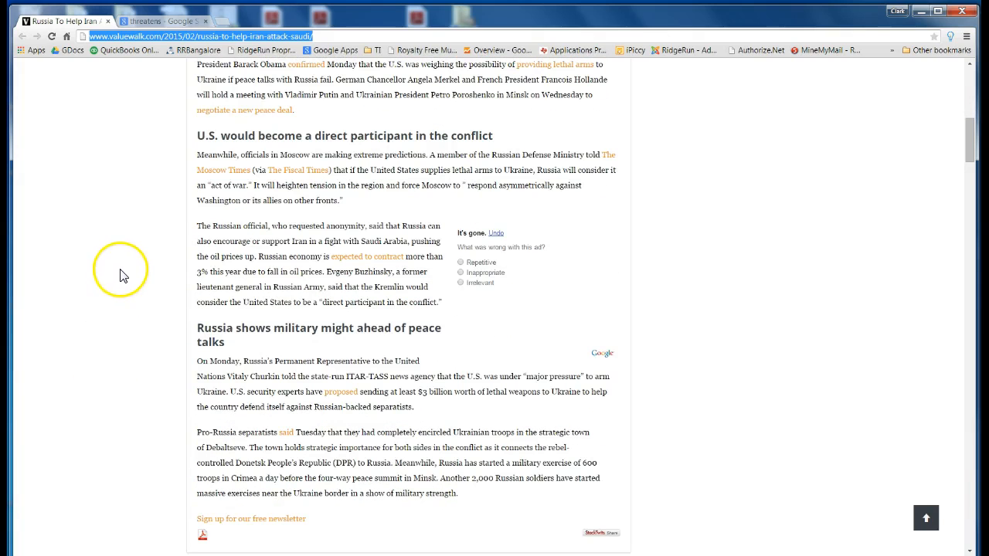
mouse_move(154, 192)
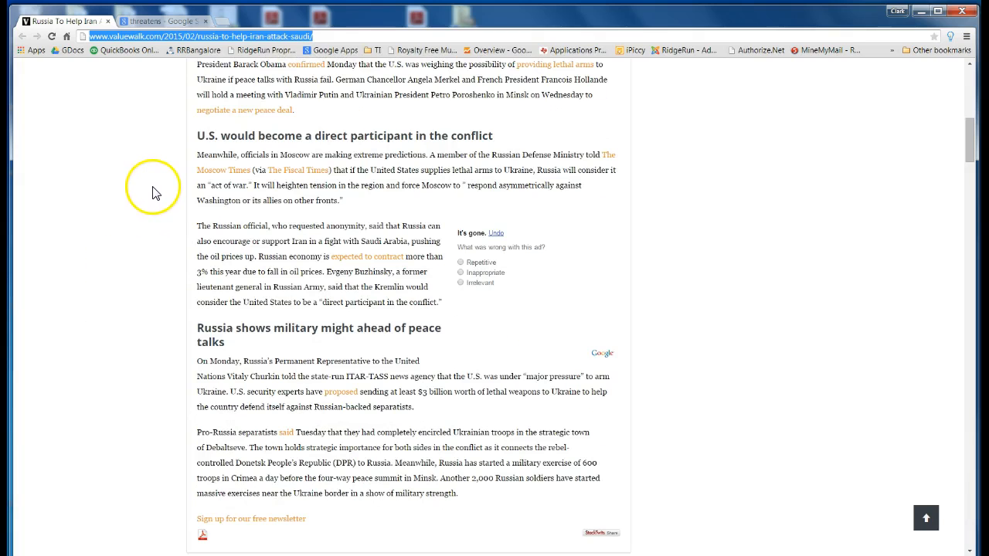
mouse_move(337, 182)
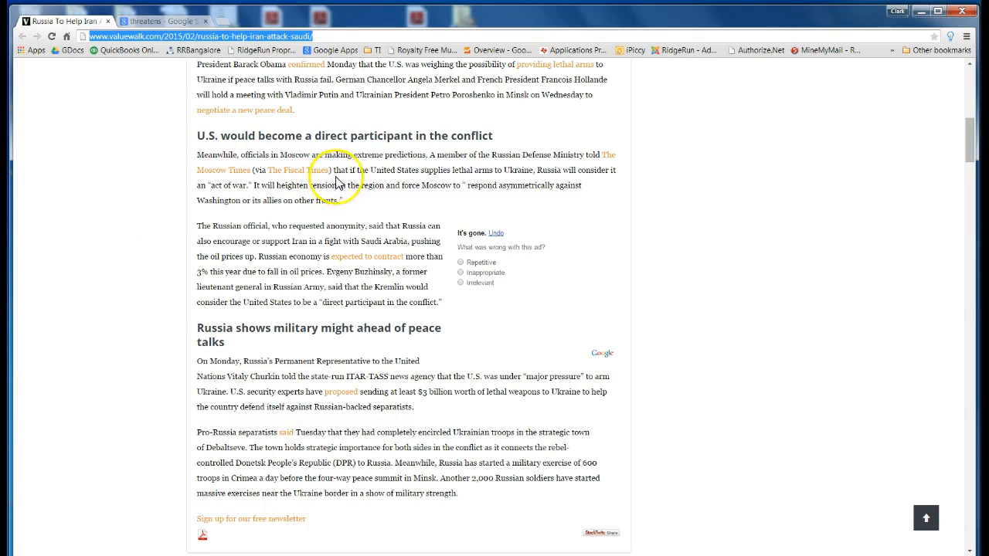
mouse_move(430, 168)
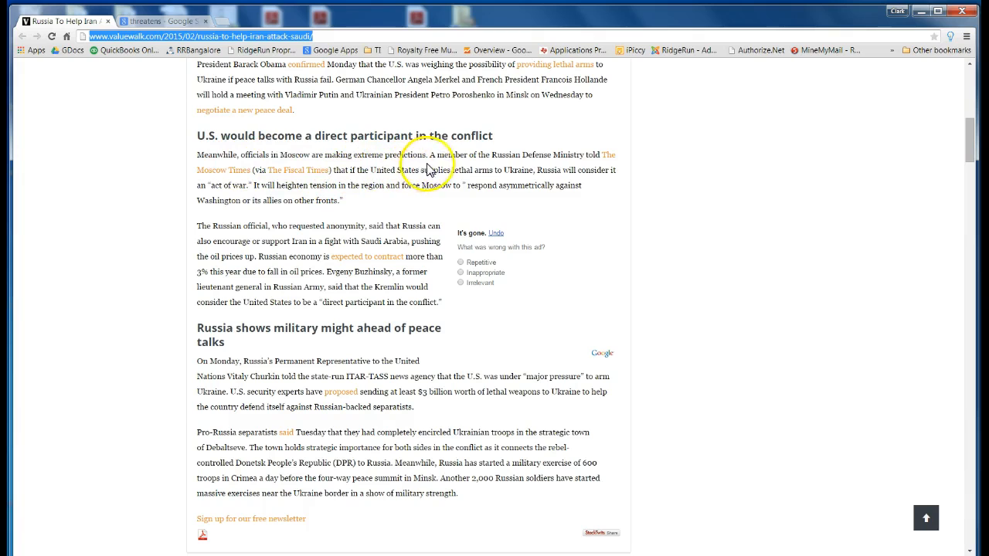
mouse_move(575, 167)
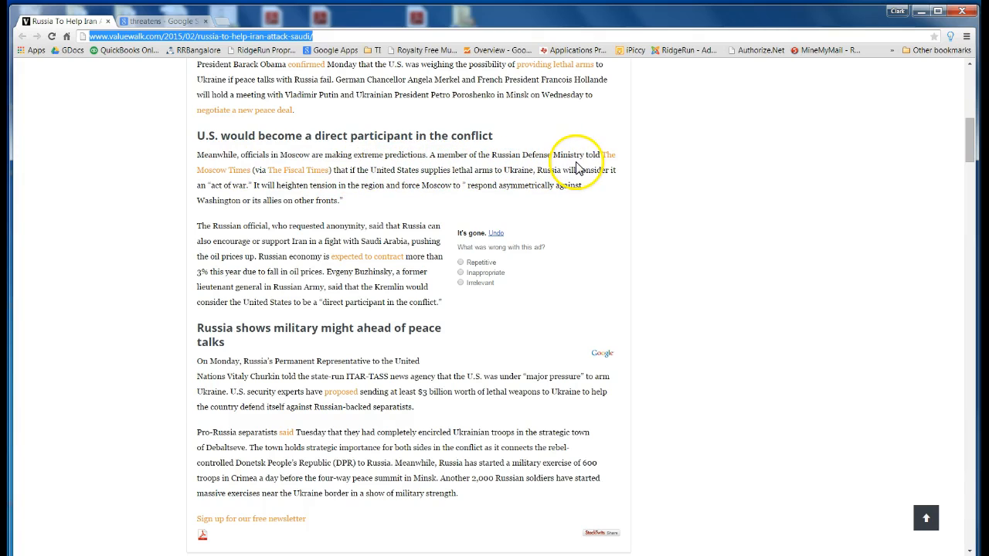
mouse_move(255, 182)
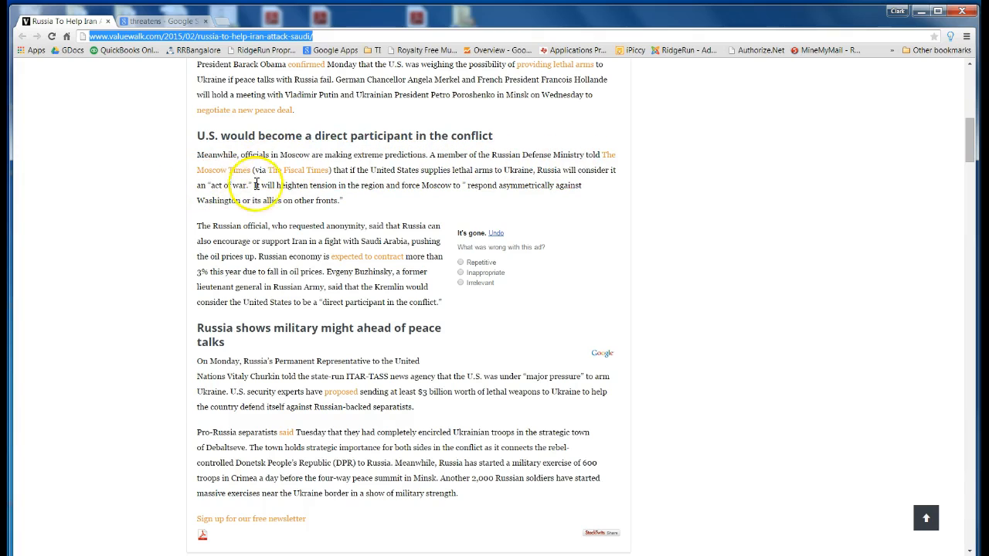
mouse_move(389, 173)
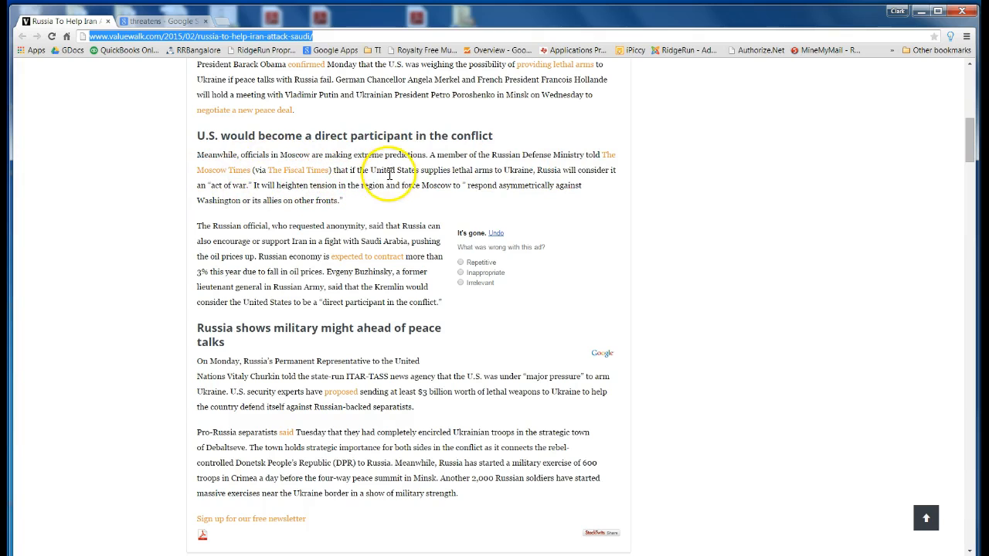
mouse_move(508, 179)
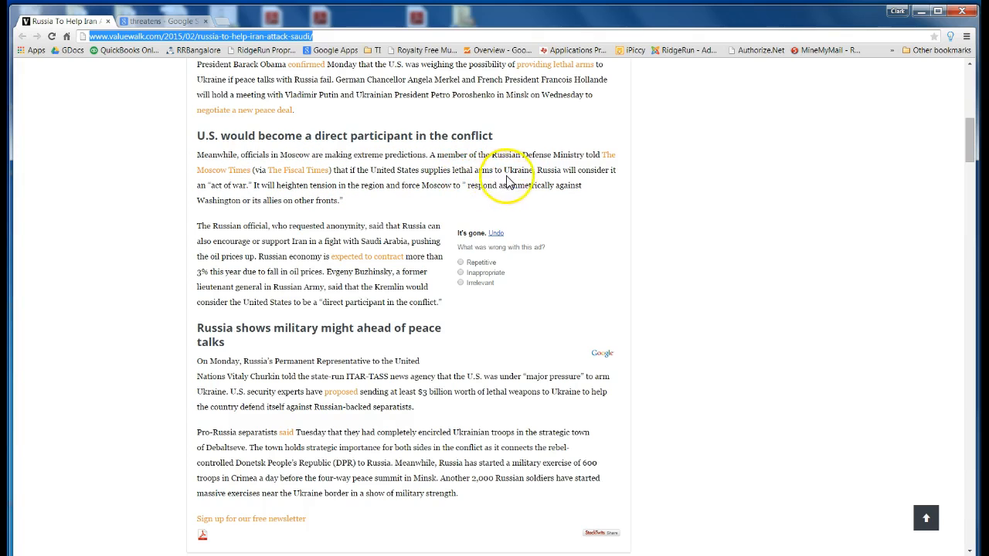
mouse_move(584, 173)
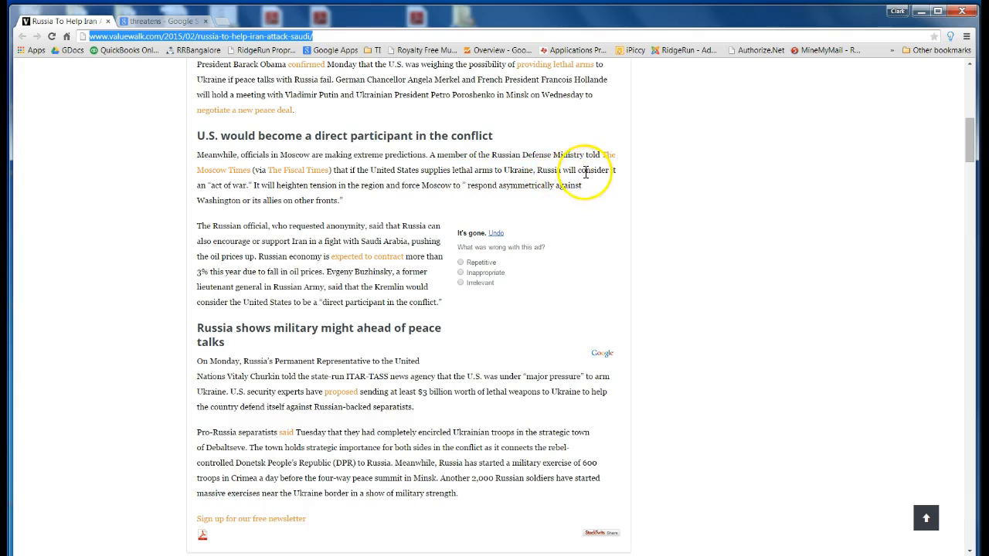
mouse_move(246, 195)
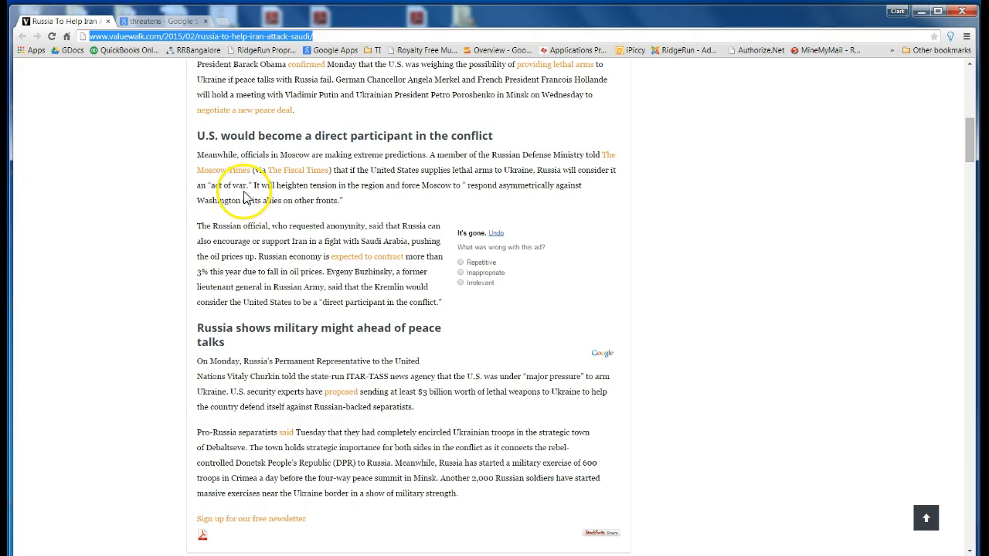
mouse_move(321, 191)
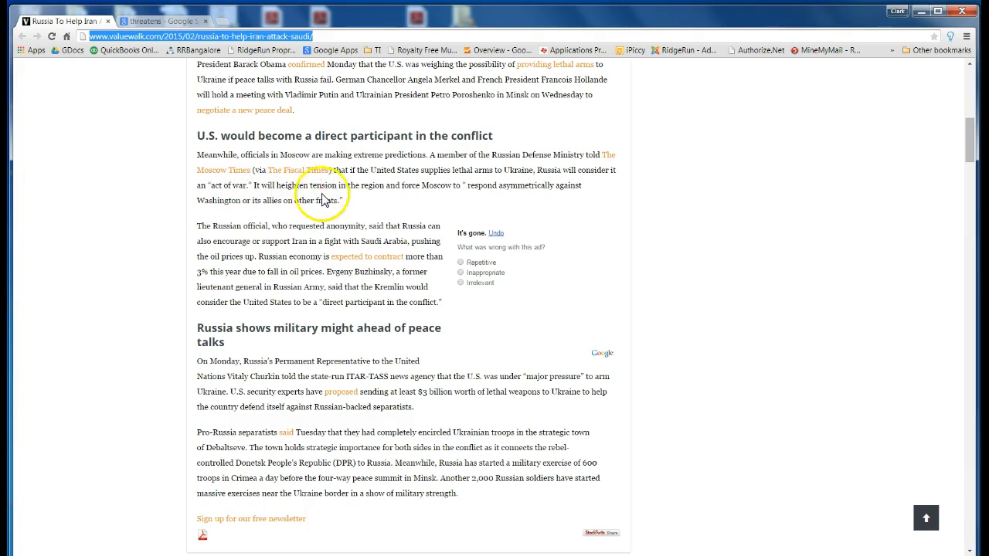
mouse_move(476, 199)
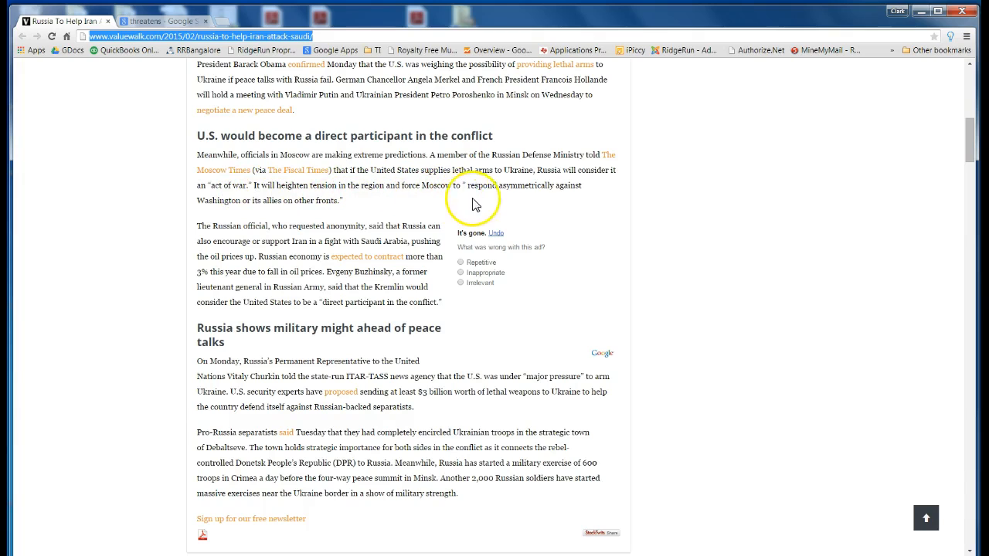
mouse_move(330, 217)
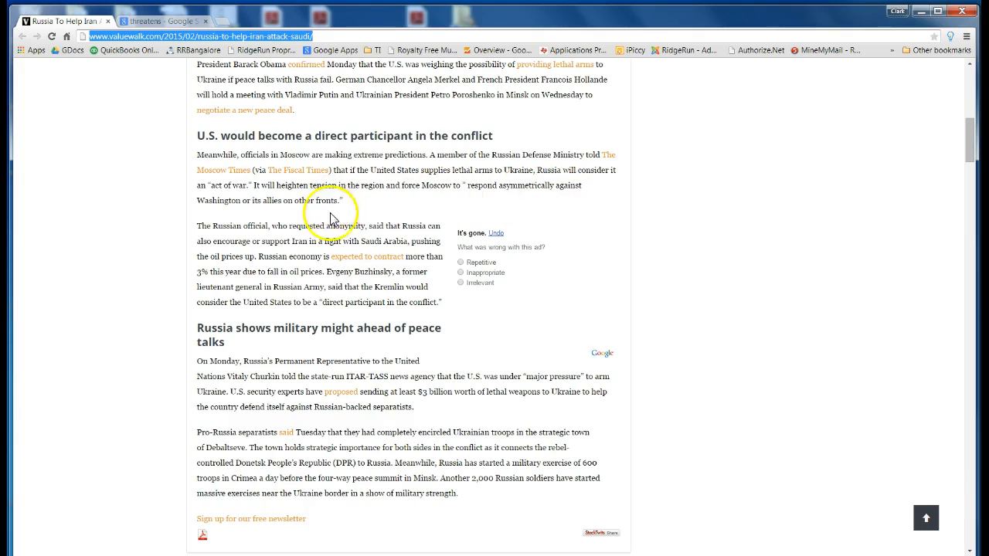
mouse_move(291, 215)
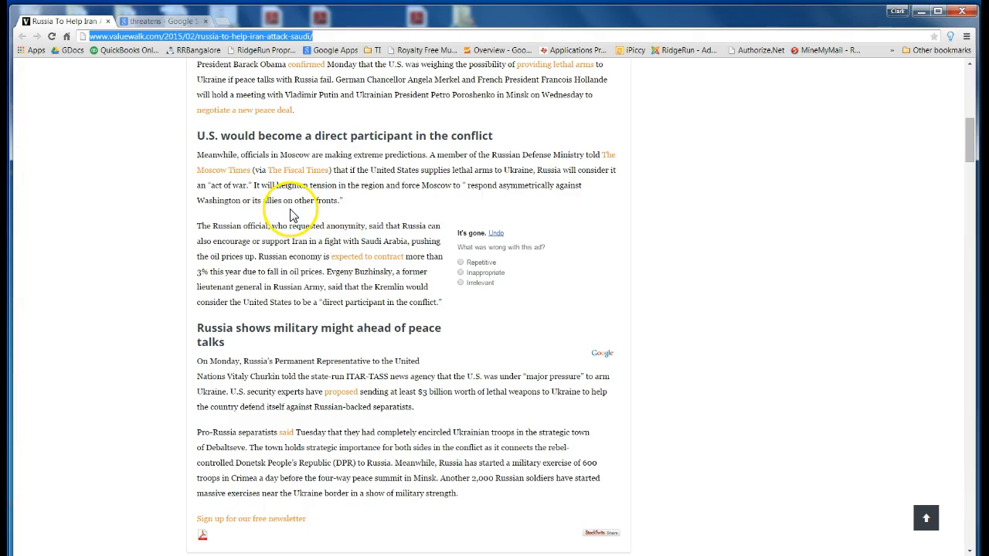
mouse_move(208, 235)
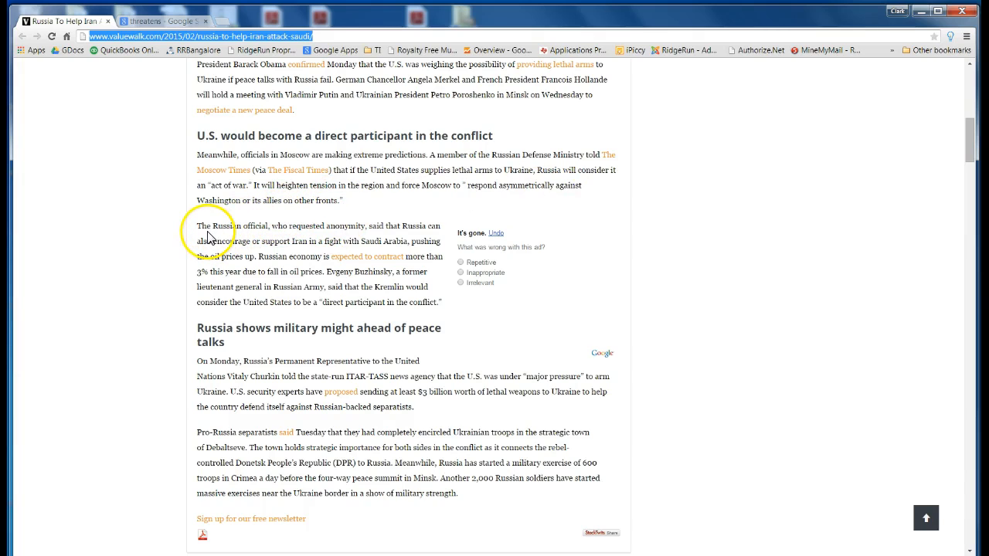
mouse_move(334, 238)
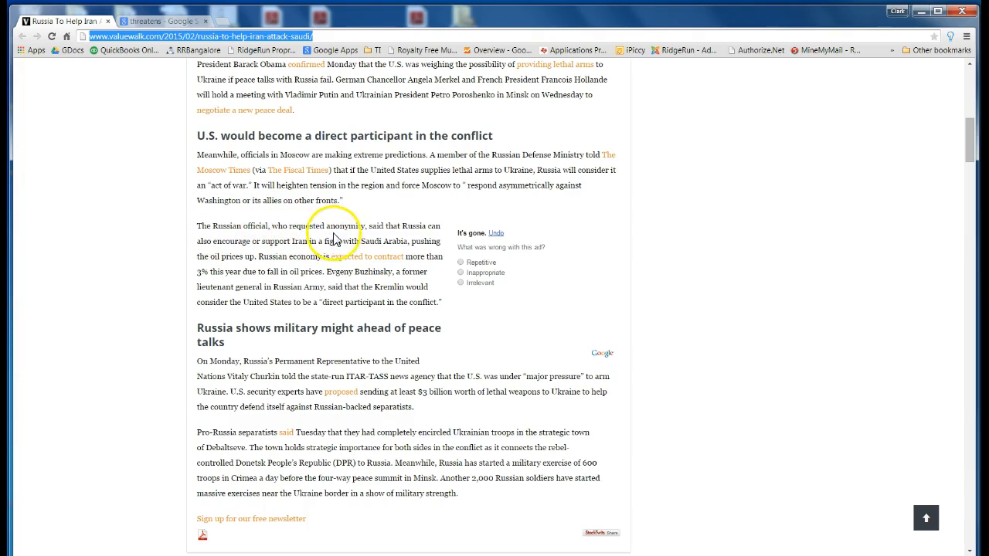
mouse_move(390, 235)
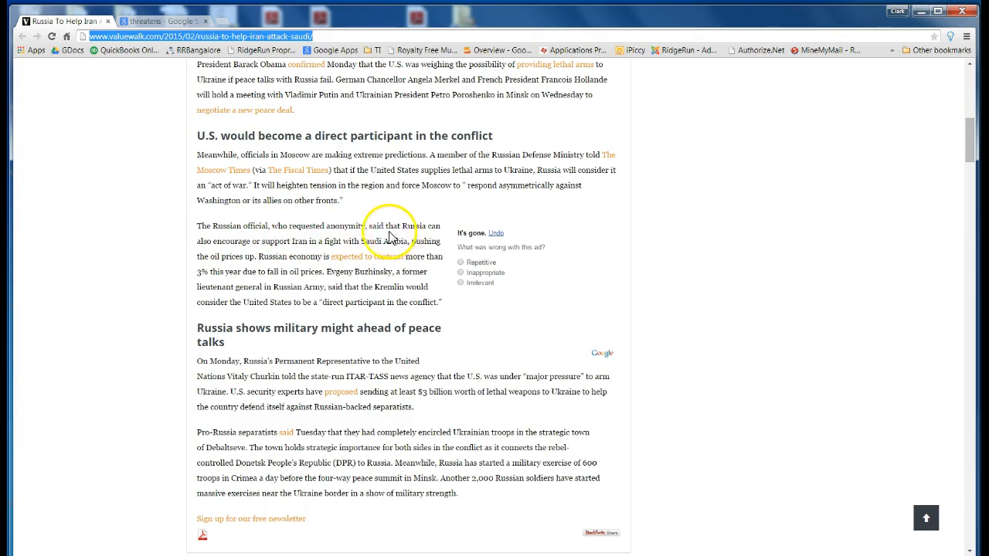
mouse_move(286, 255)
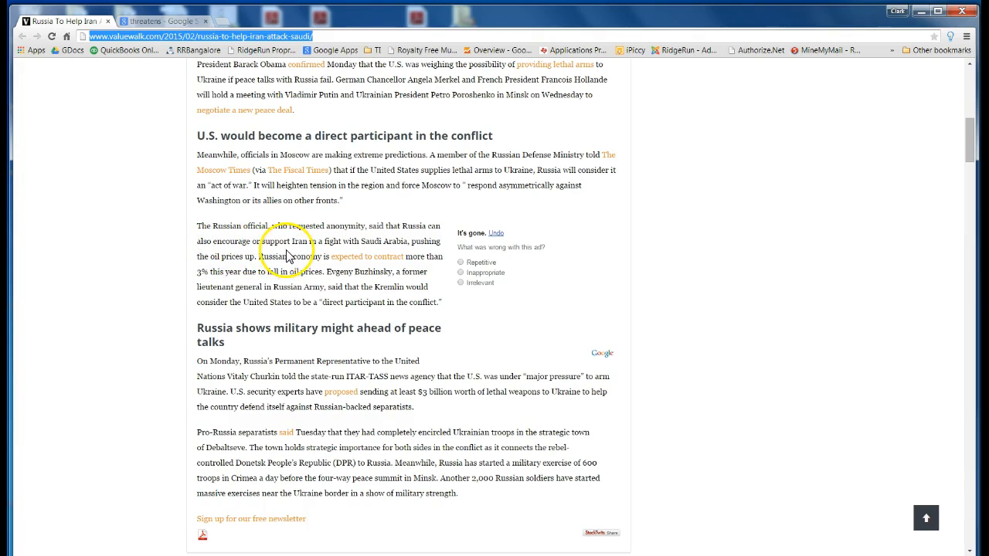
mouse_move(352, 254)
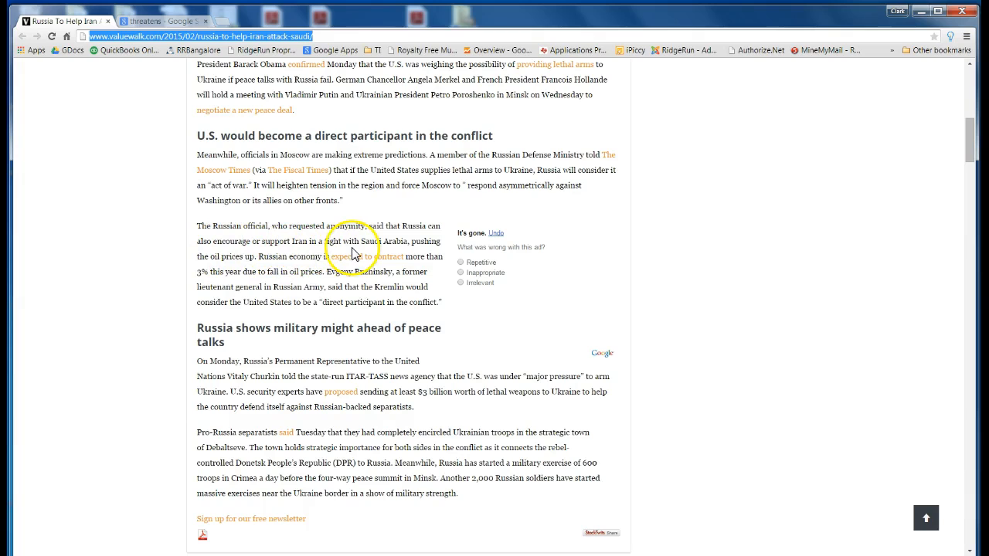
mouse_move(230, 257)
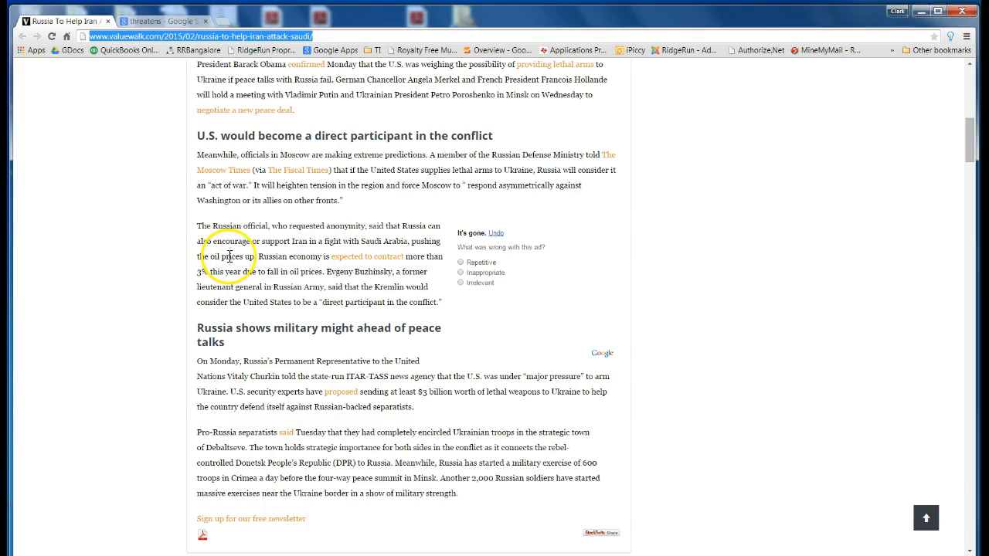
mouse_move(233, 266)
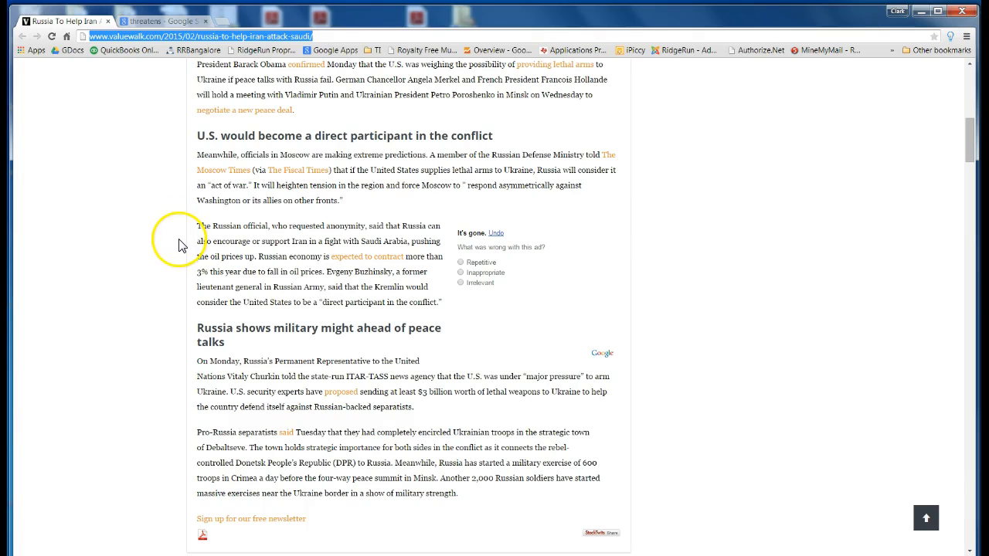
mouse_move(179, 247)
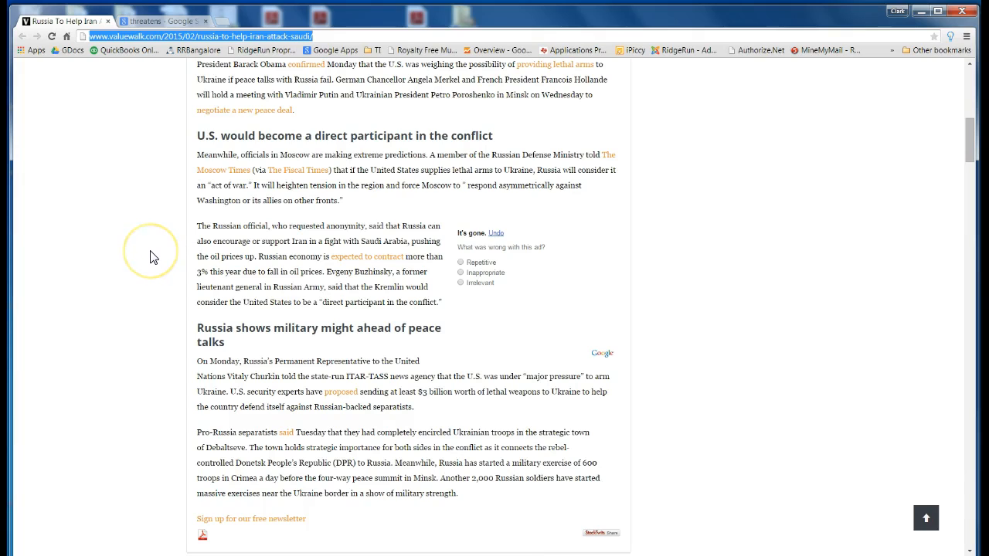
mouse_move(153, 257)
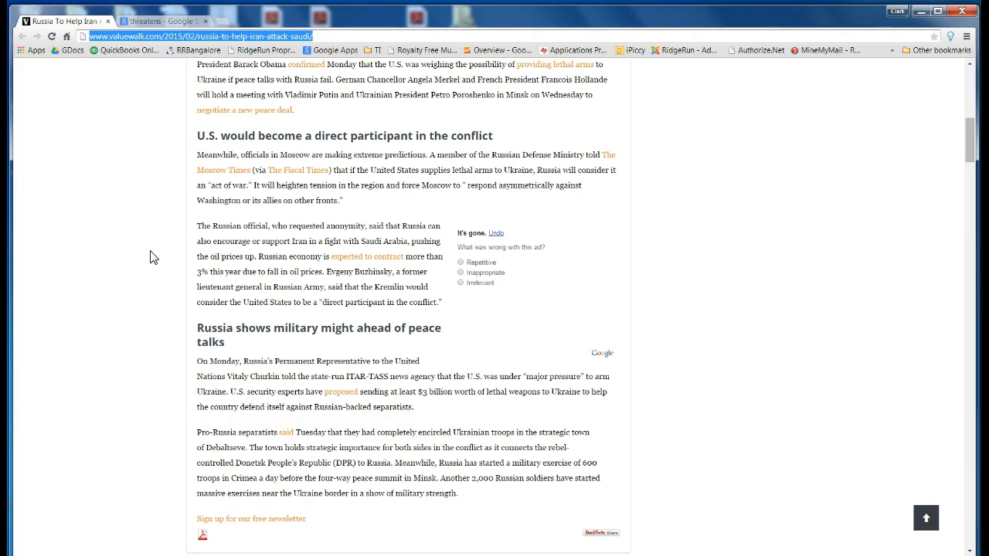
scroll("up", 3)
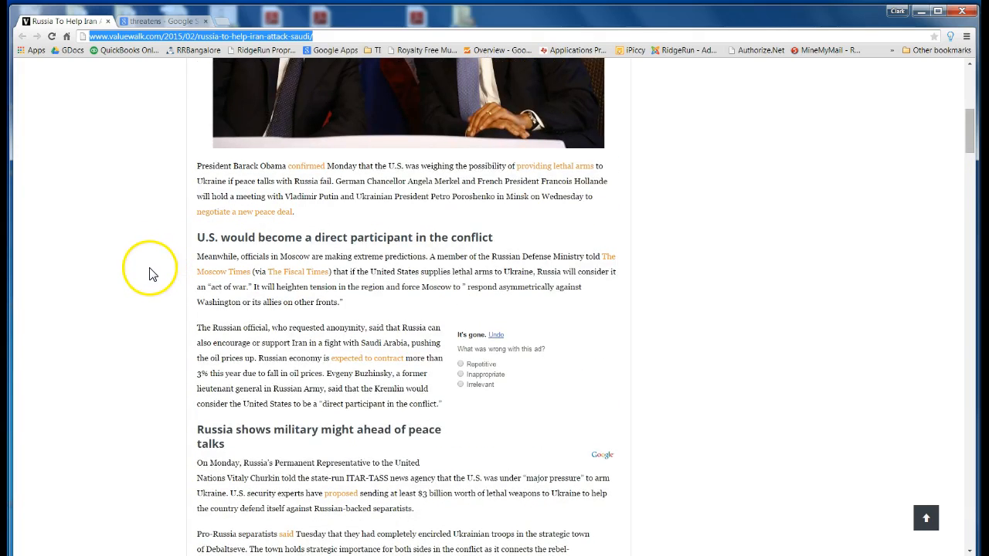
mouse_move(153, 273)
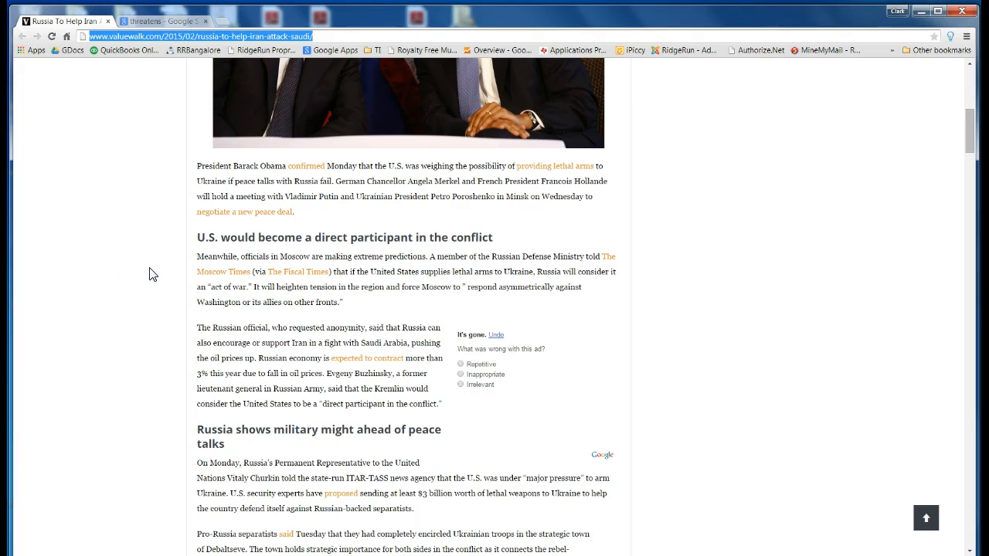
mouse_move(488, 179)
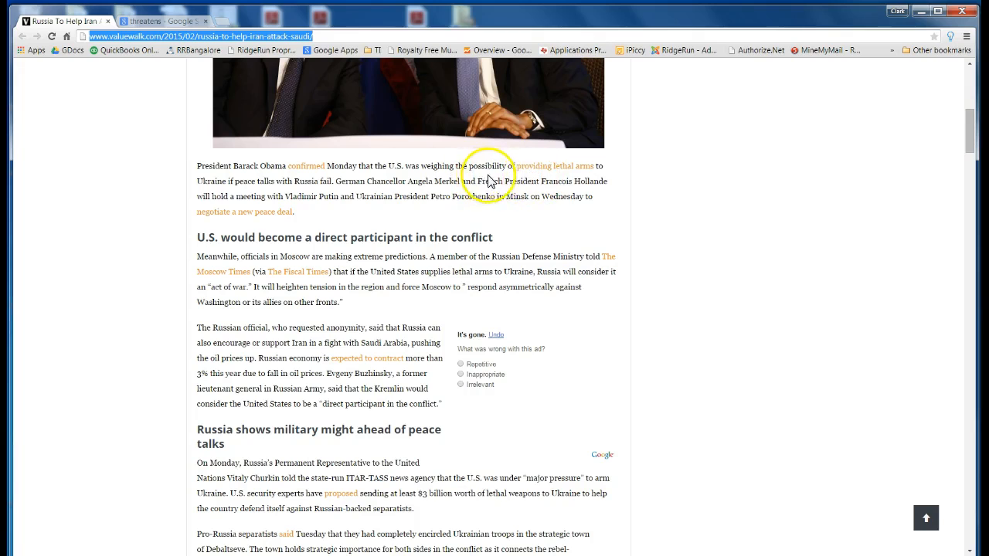
mouse_move(547, 182)
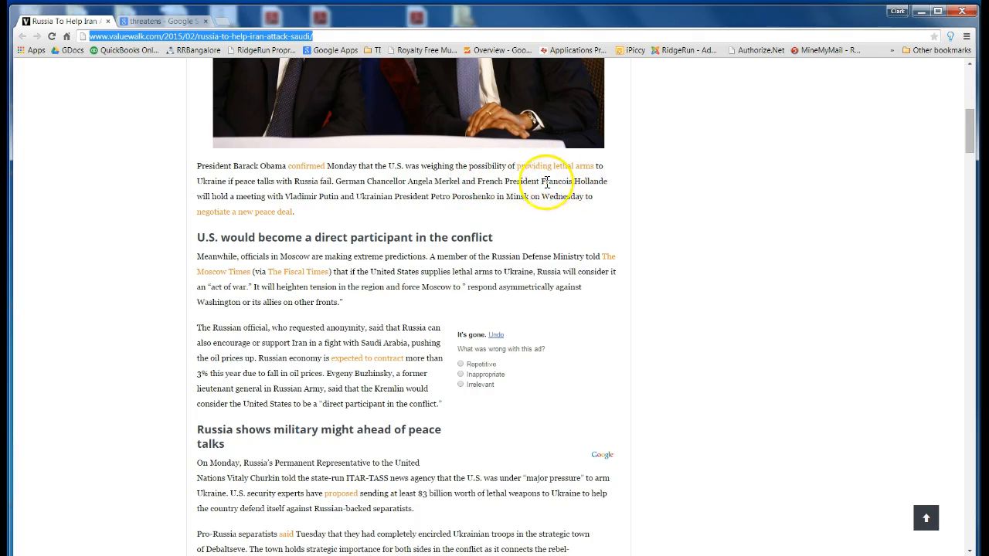
mouse_move(491, 185)
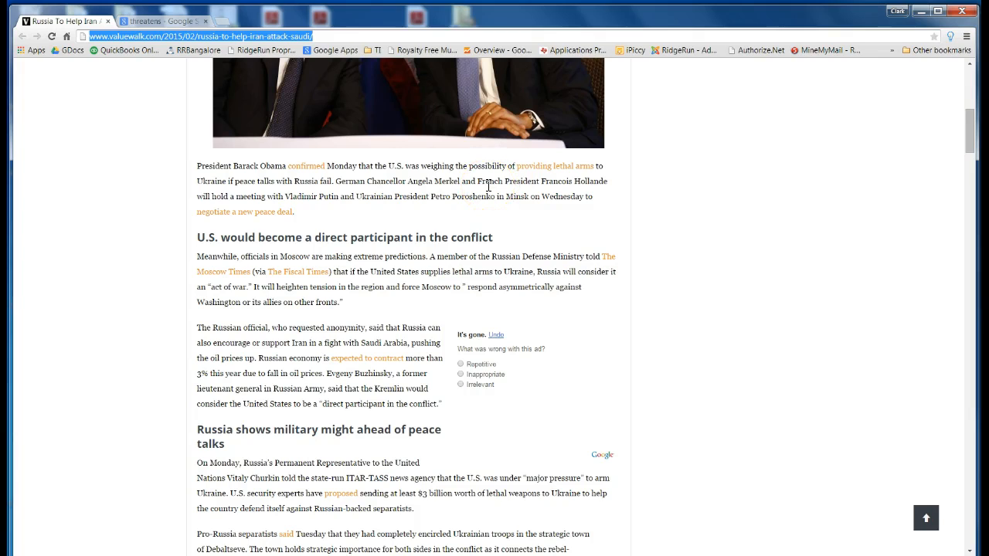
mouse_move(476, 194)
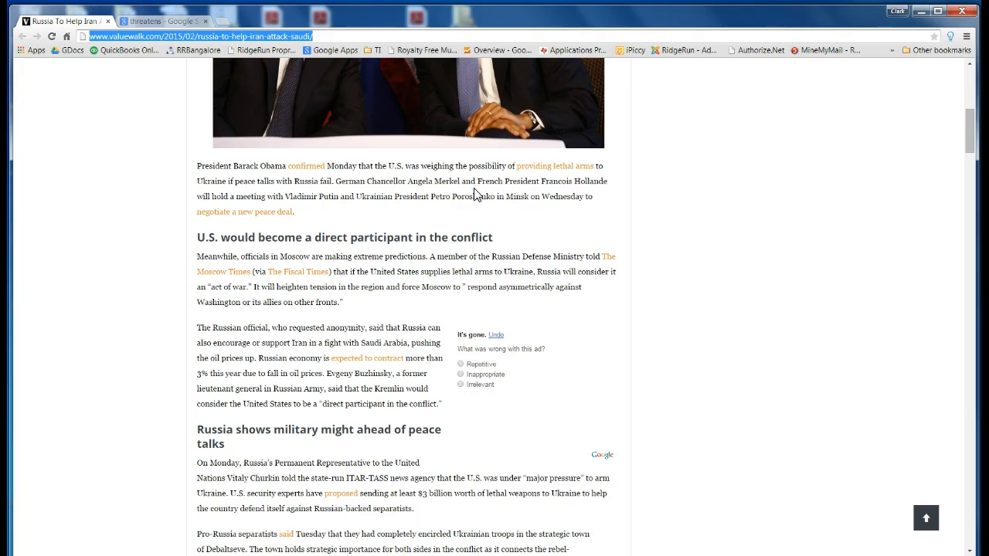
mouse_move(121, 354)
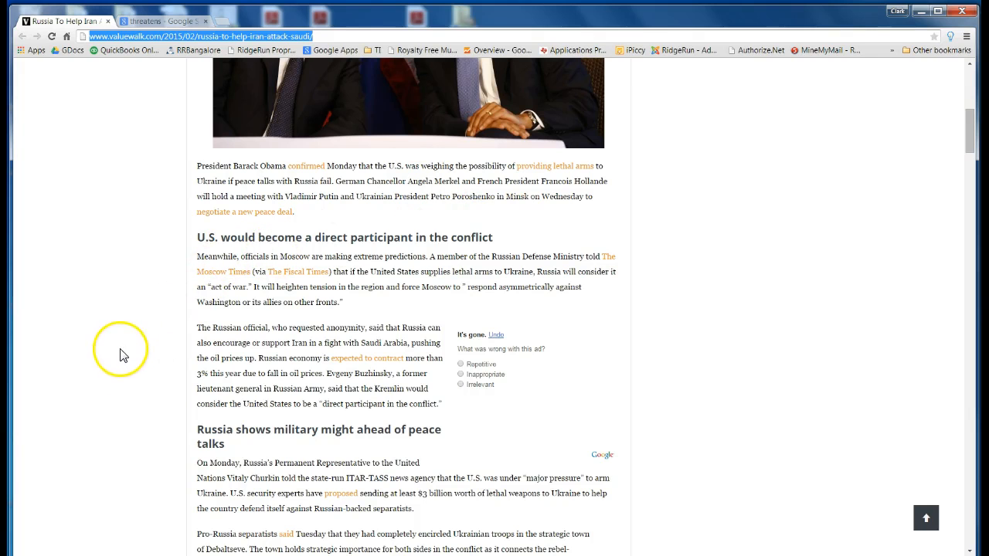
scroll("down", 3)
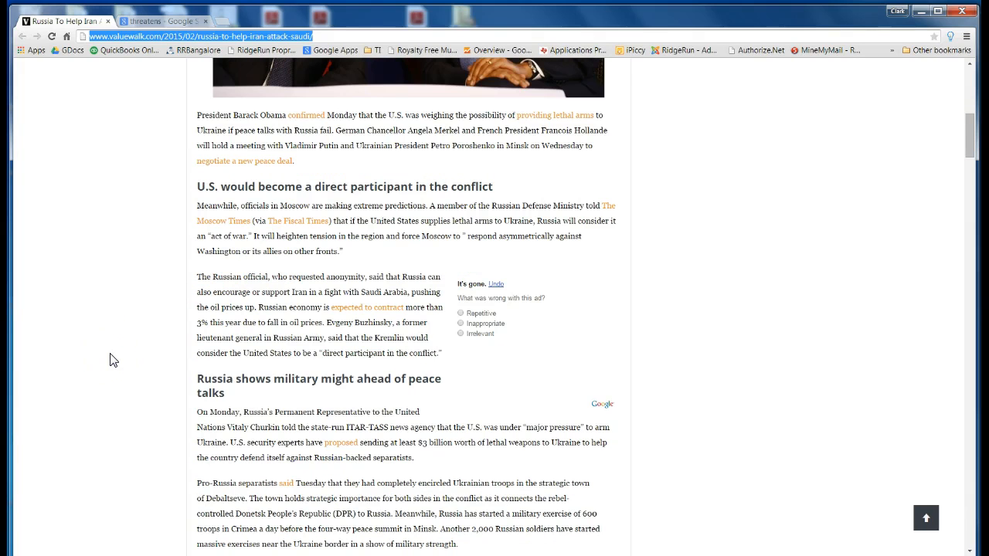
scroll("down", 3)
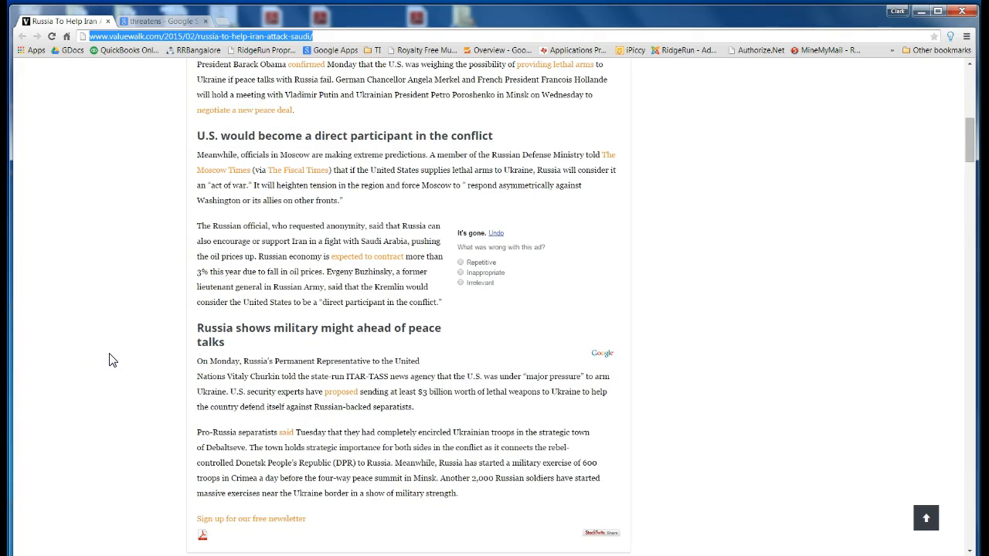
scroll("up", 3)
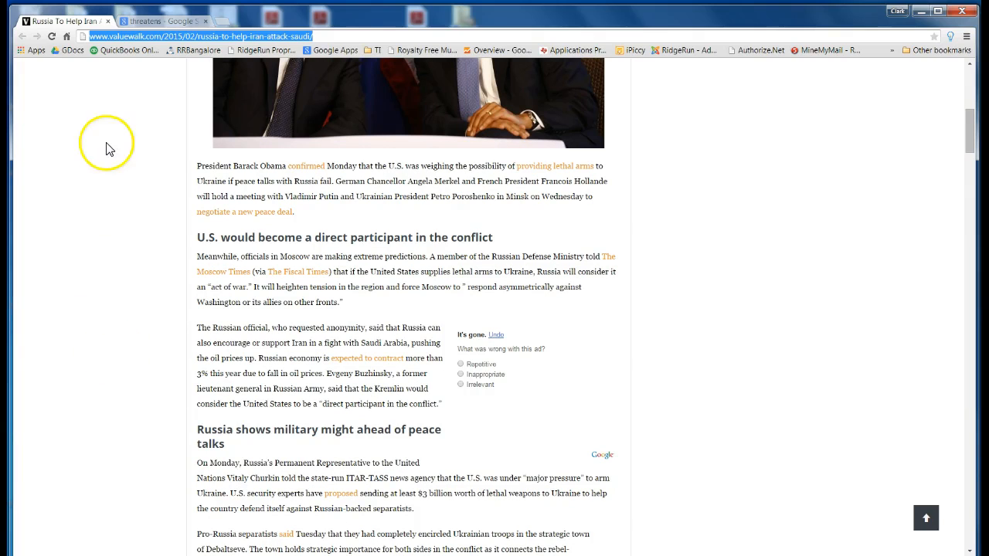
mouse_move(107, 269)
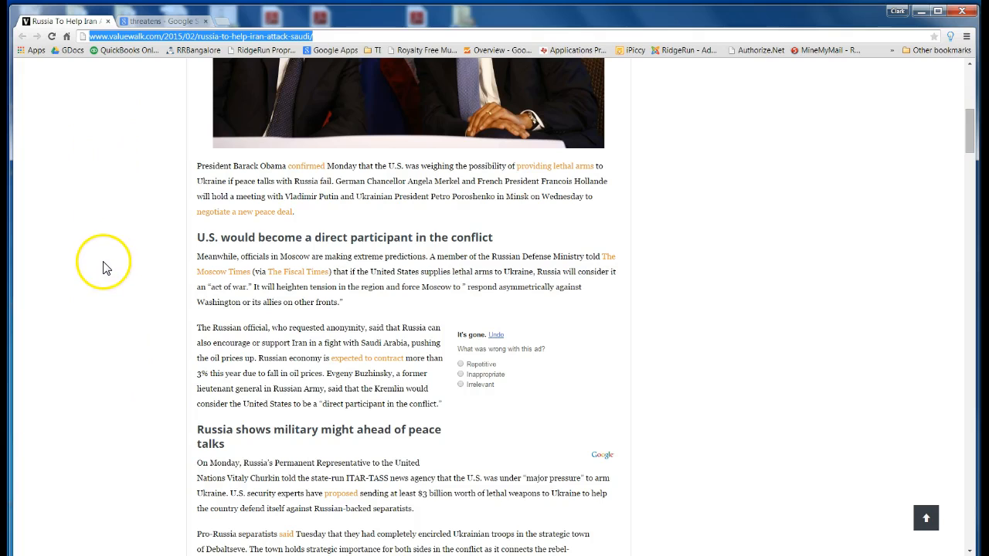
mouse_move(105, 312)
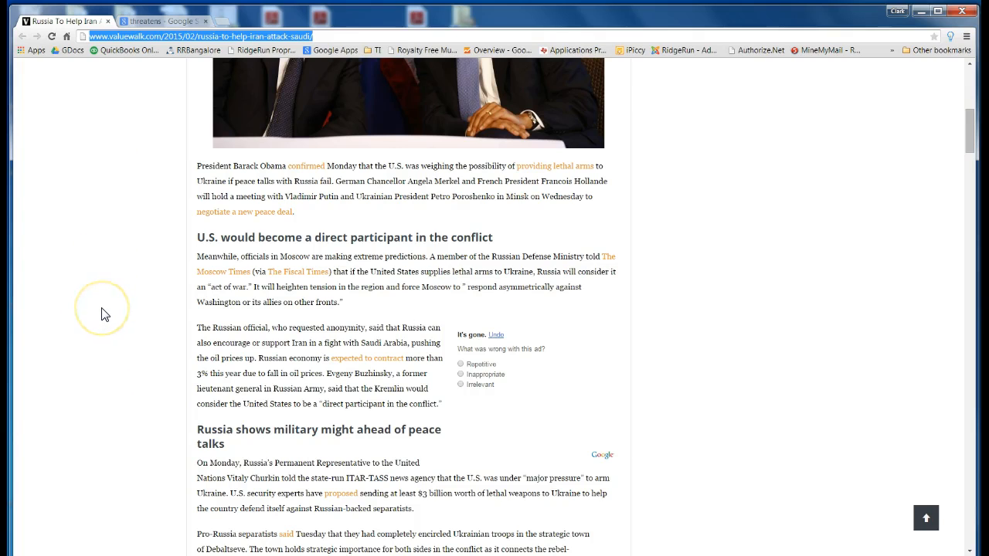
mouse_move(105, 312)
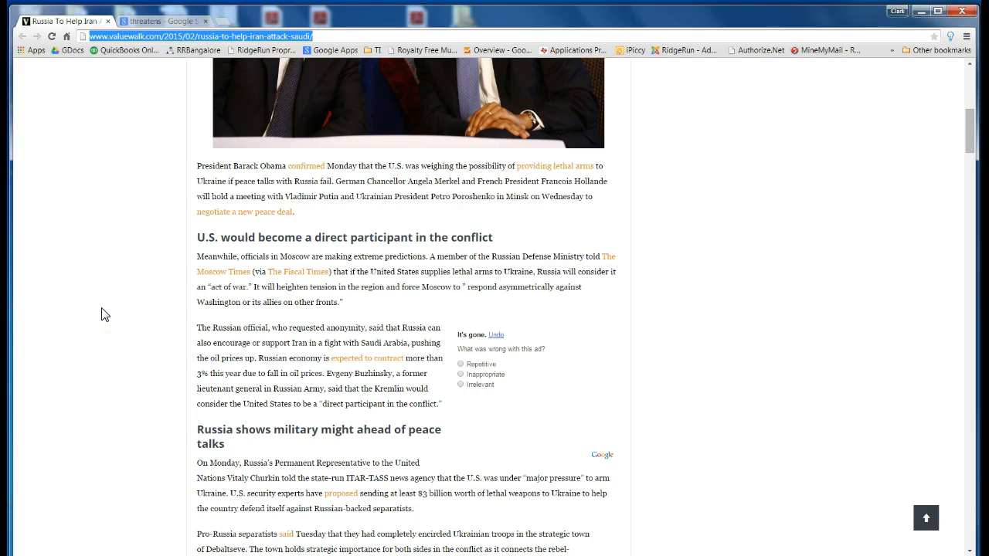